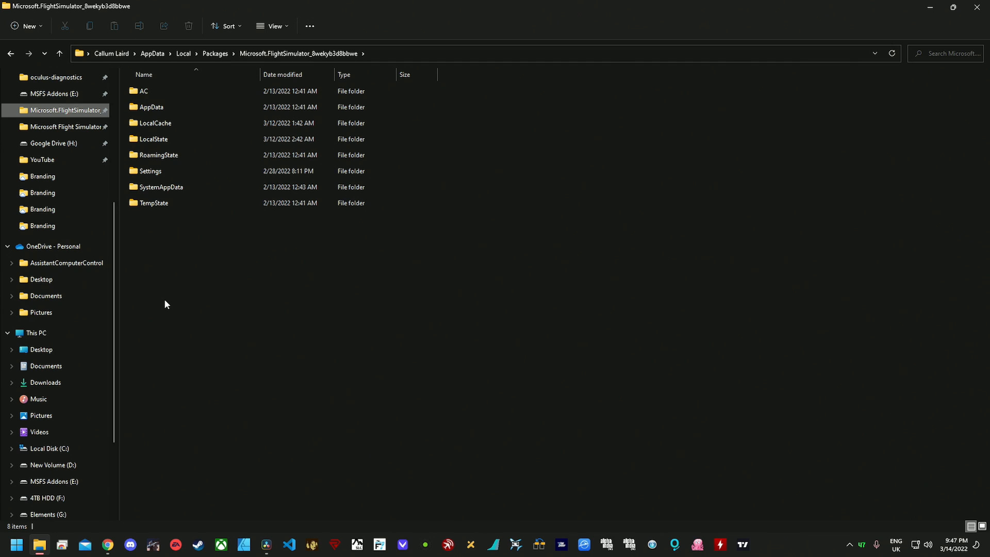
mouse_move(148, 310)
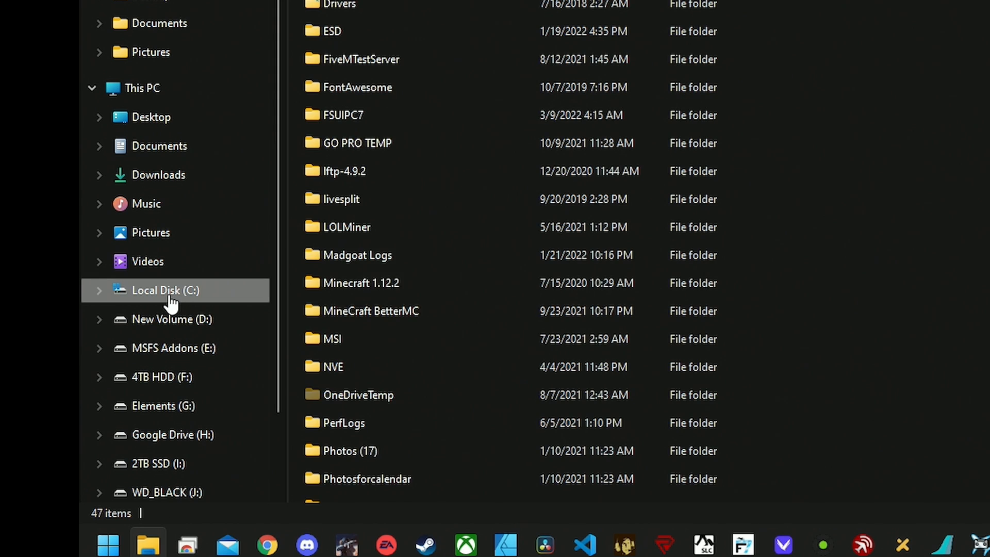
Scroll the C: drive listing to reach the Users folder
scroll(down, 3)
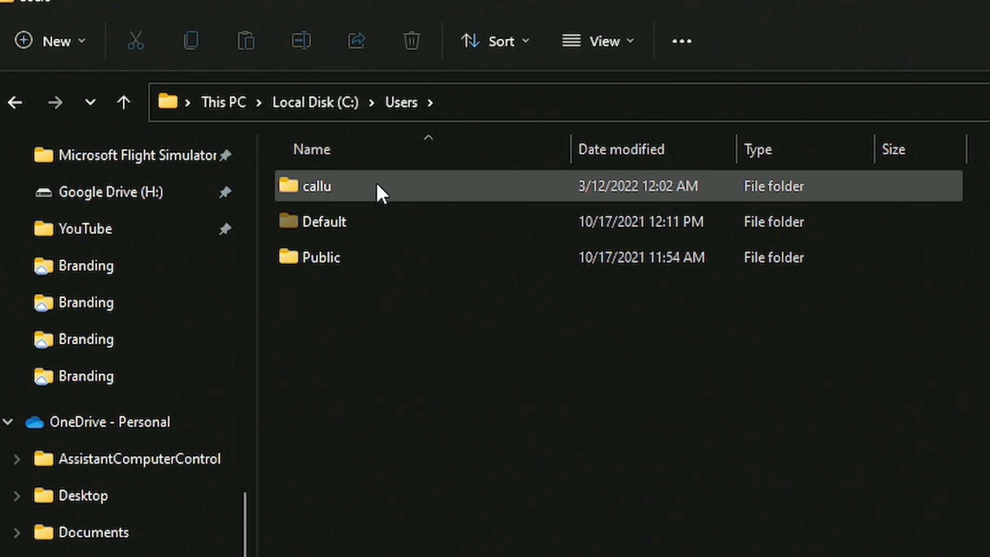
mouse_move(379, 185)
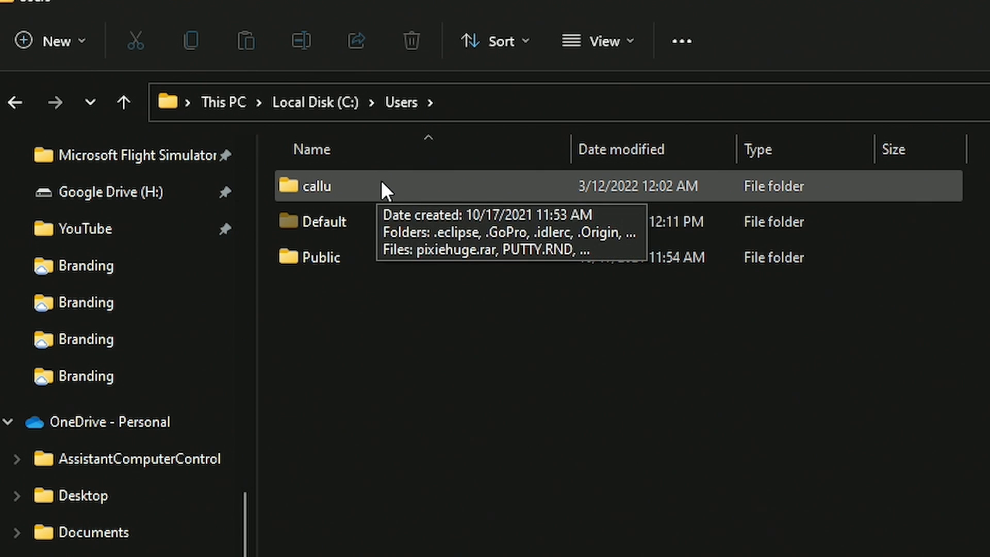
mouse_move(297, 201)
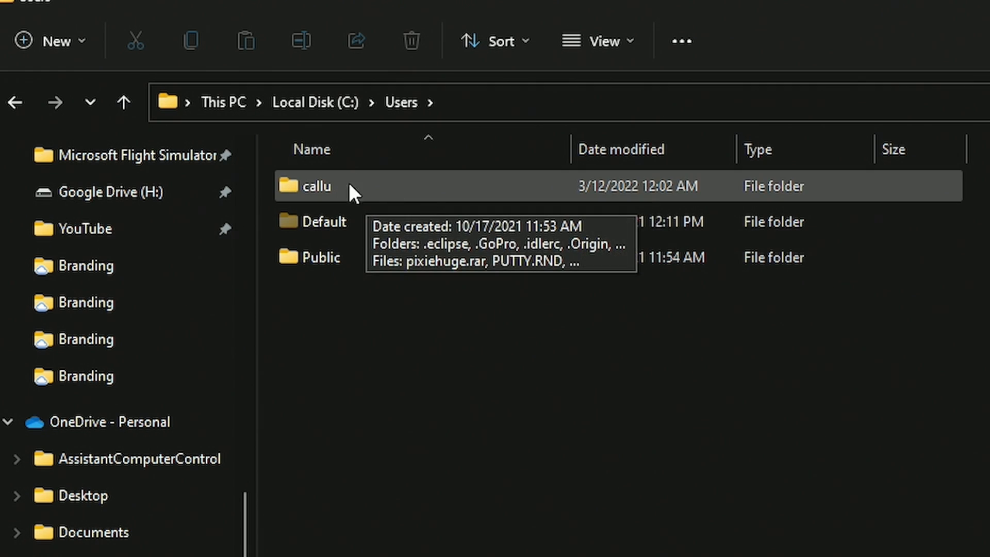
mouse_move(404, 191)
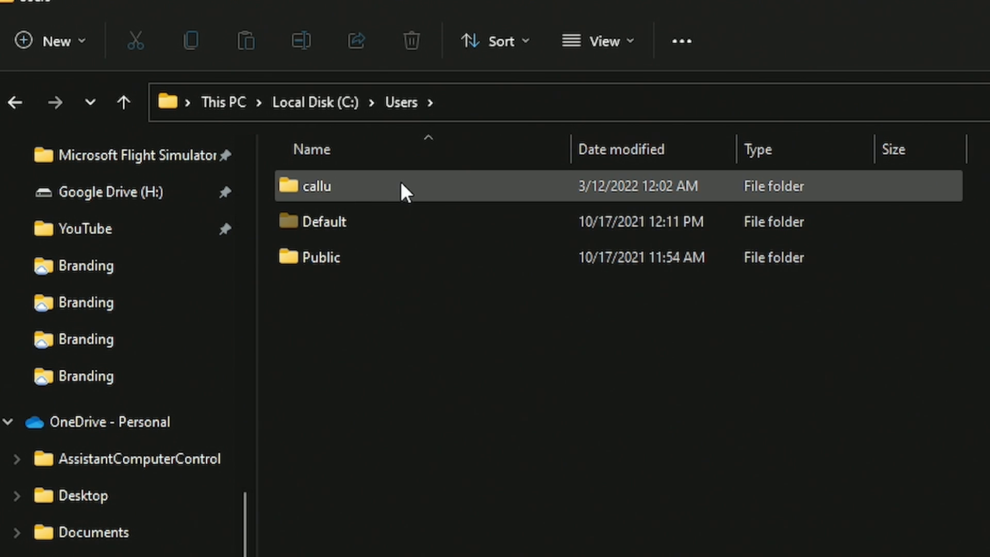
Enter the user profile folder and confirm in Folder Options that hidden items are shown, cancelling without changes
double_click(315, 186)
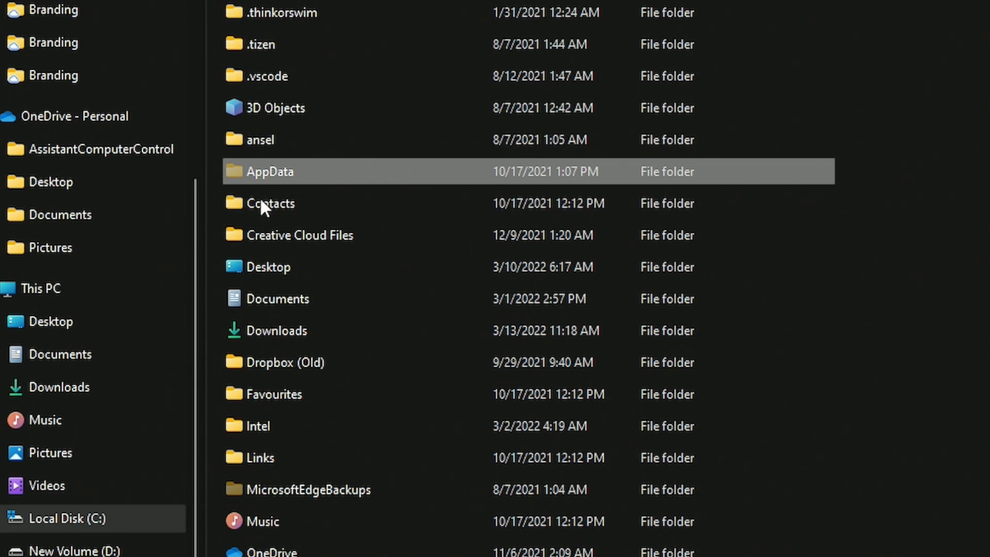
mouse_move(294, 152)
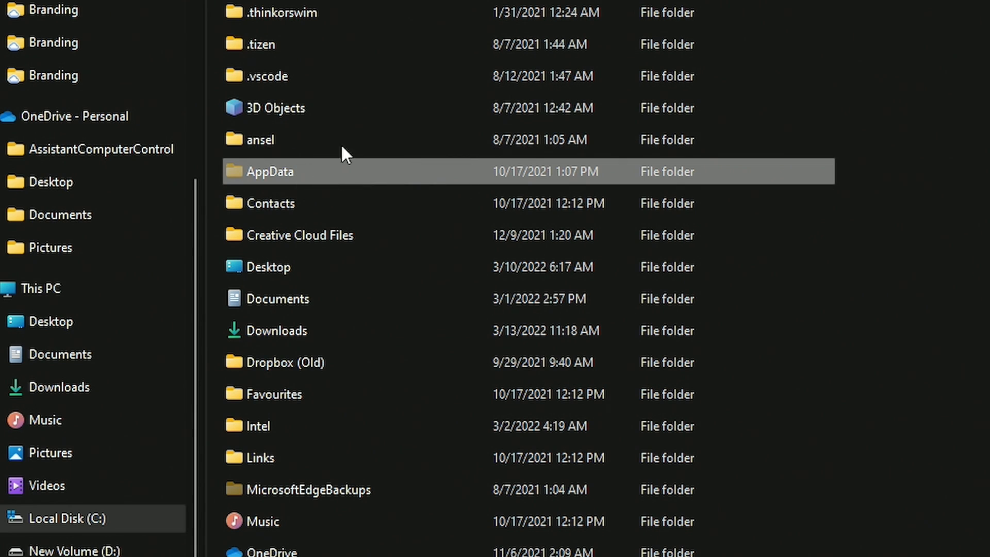
click(309, 25)
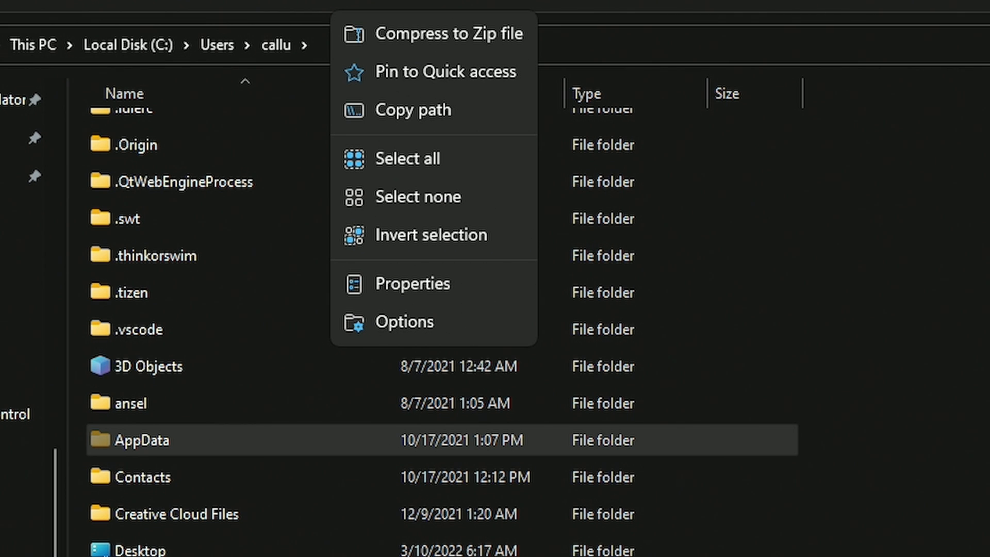
mouse_move(512, 156)
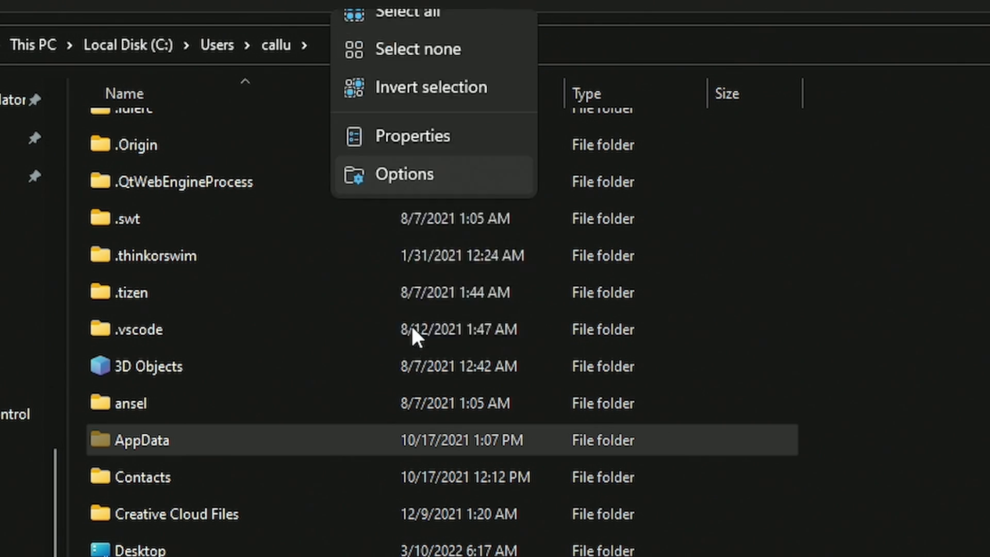
click(405, 173)
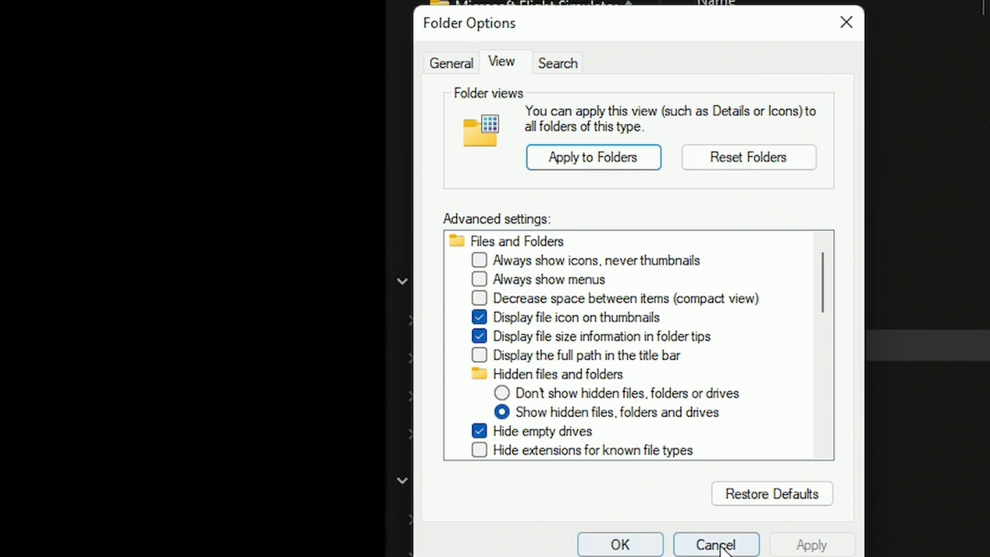
click(715, 544)
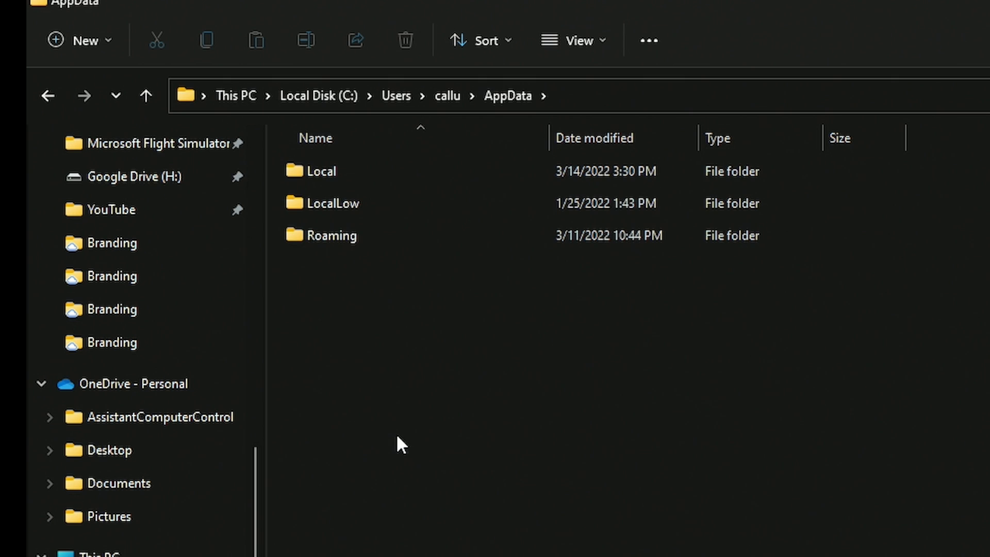
Enter AppData\Local and select Microsoft.FlightSimulator_8wekyb3d8bbwe in the Packages list
click(322, 171)
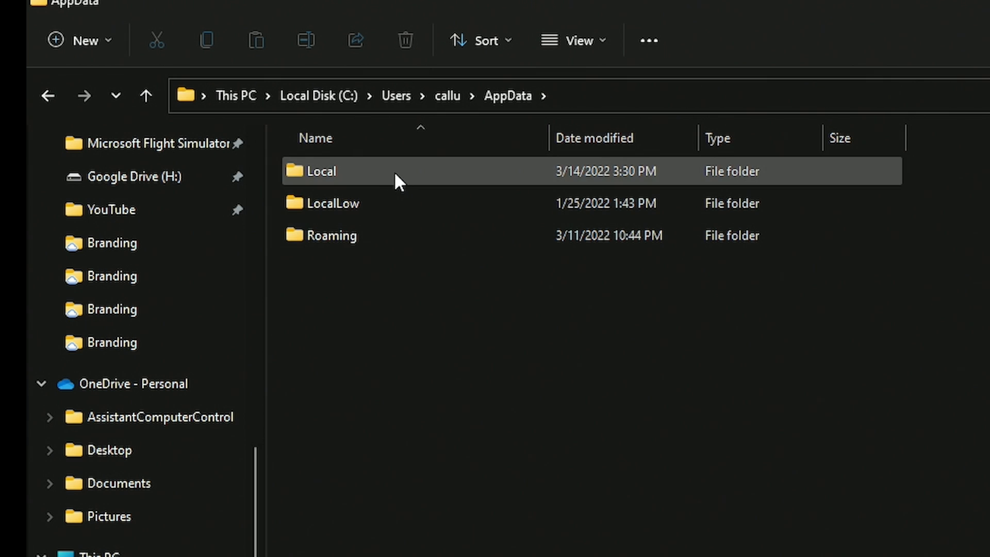
double_click(322, 170)
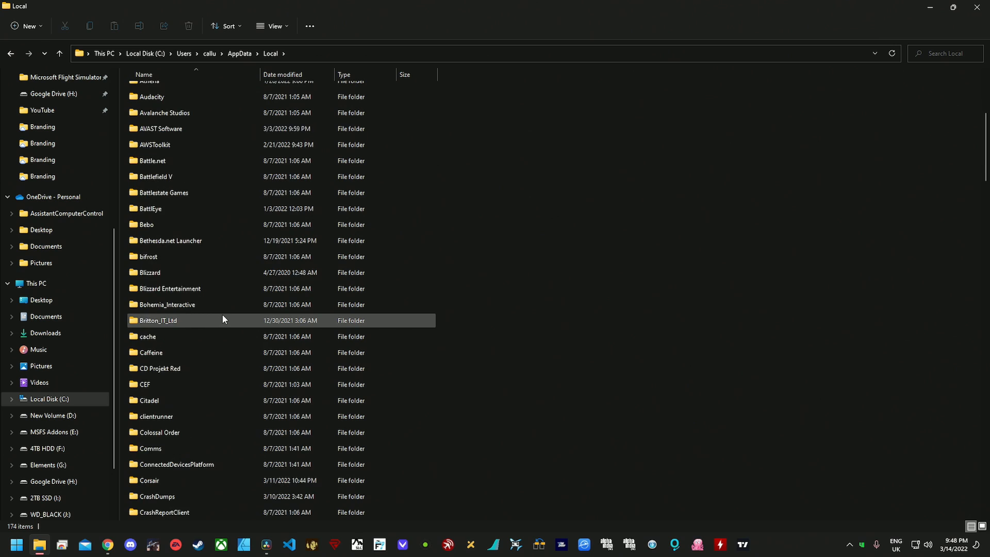
scroll(down, 3)
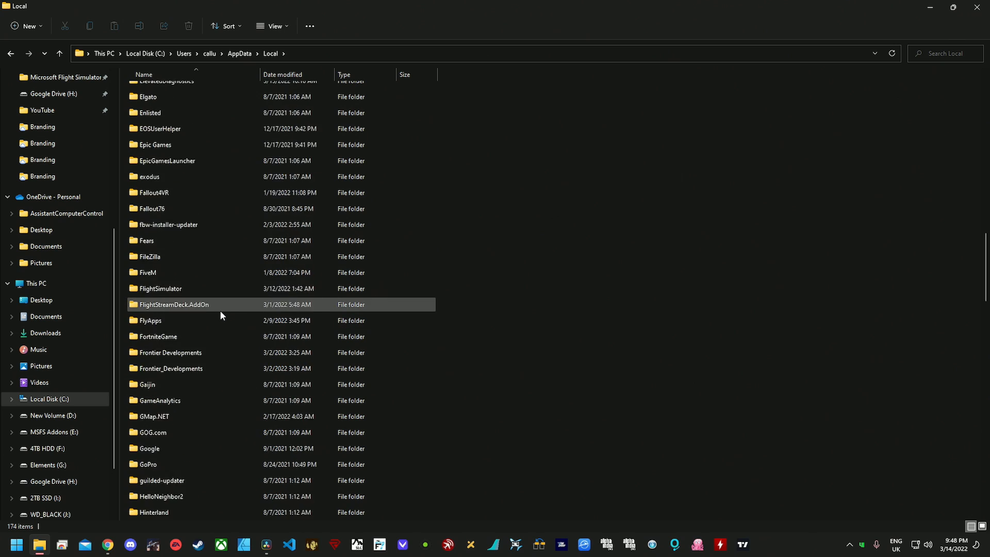
scroll(down, 3)
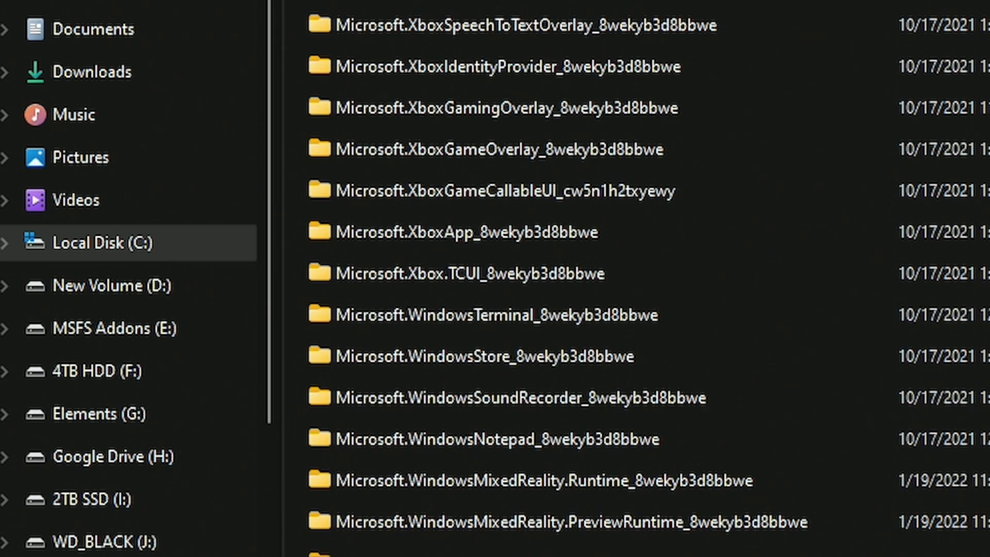
scroll(down, 3)
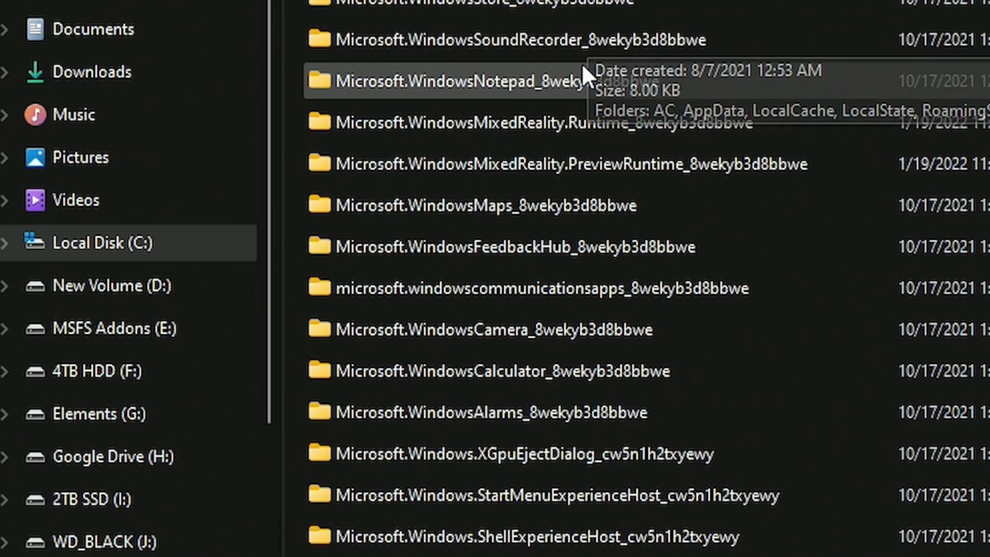
scroll(down, 3)
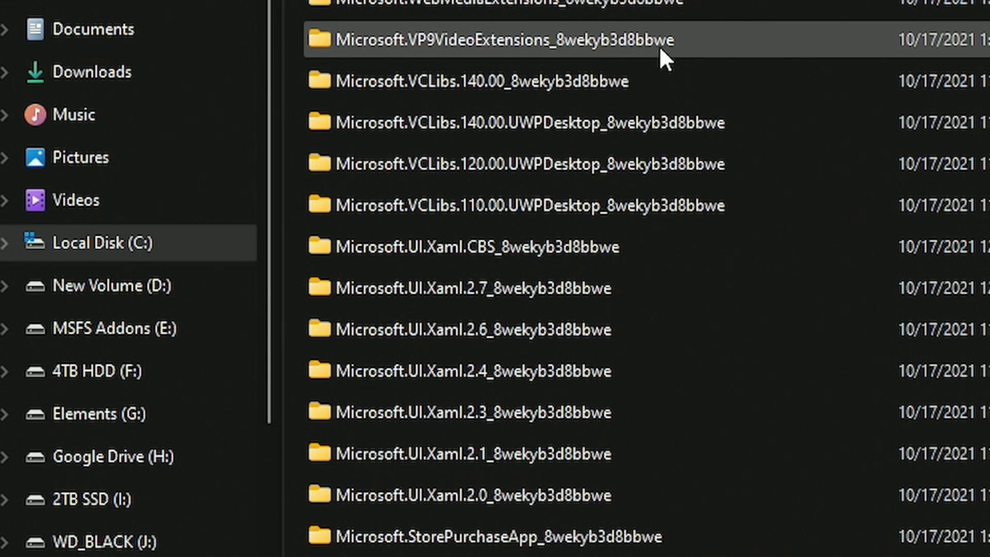
scroll(down, 3)
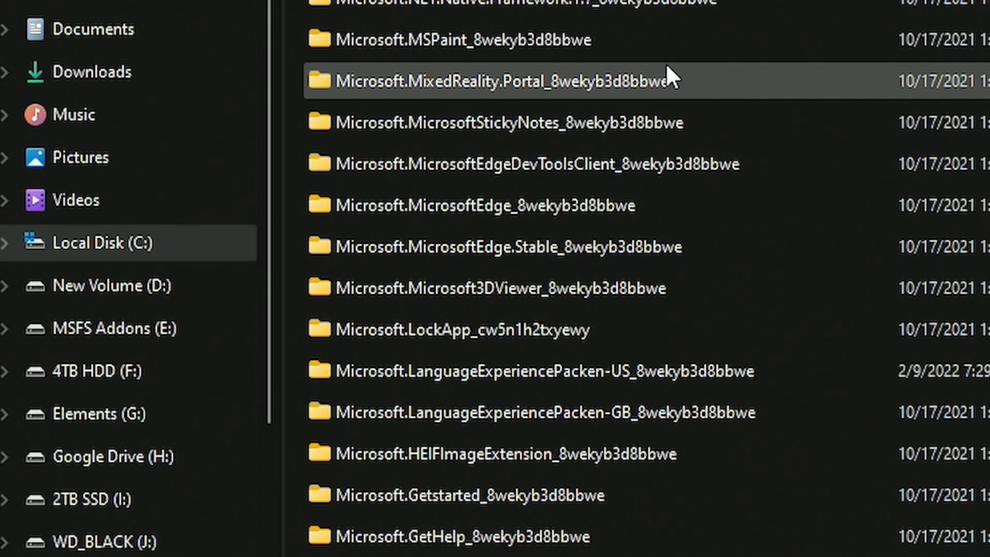
scroll(down, 3)
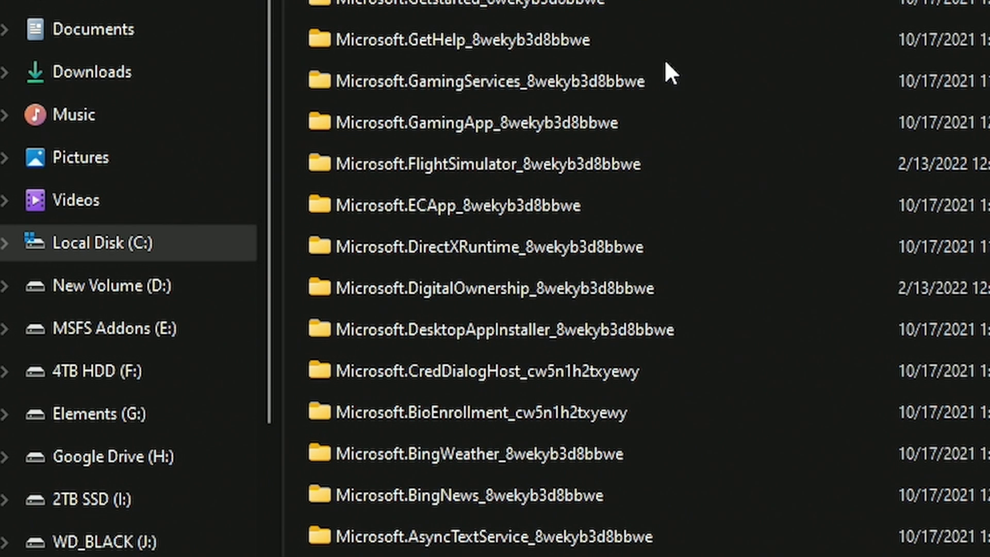
click(498, 164)
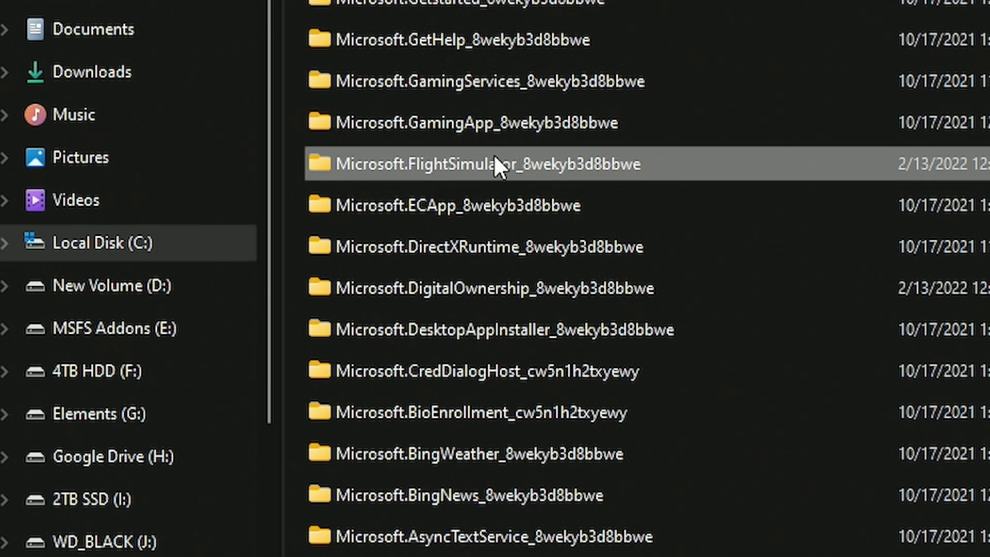
mouse_move(556, 177)
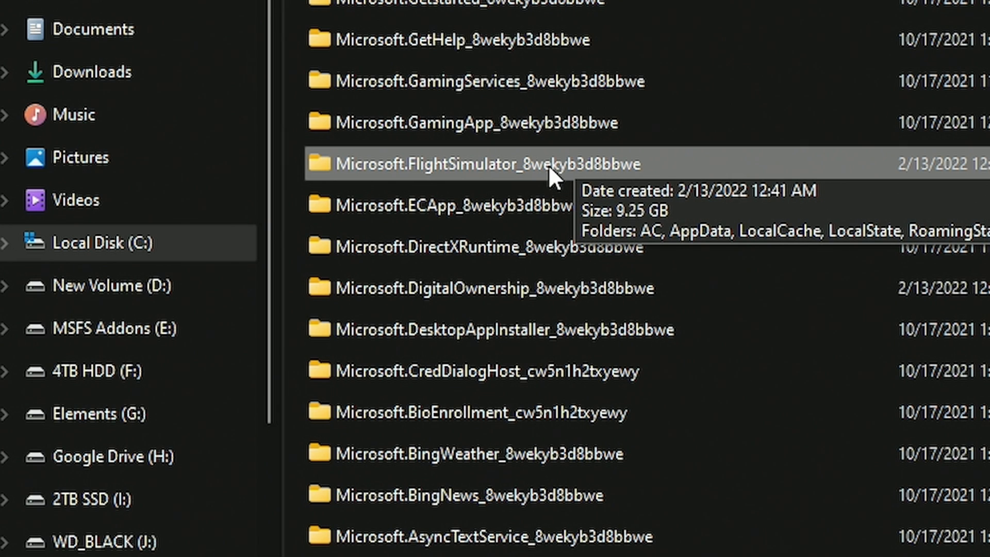
mouse_move(609, 179)
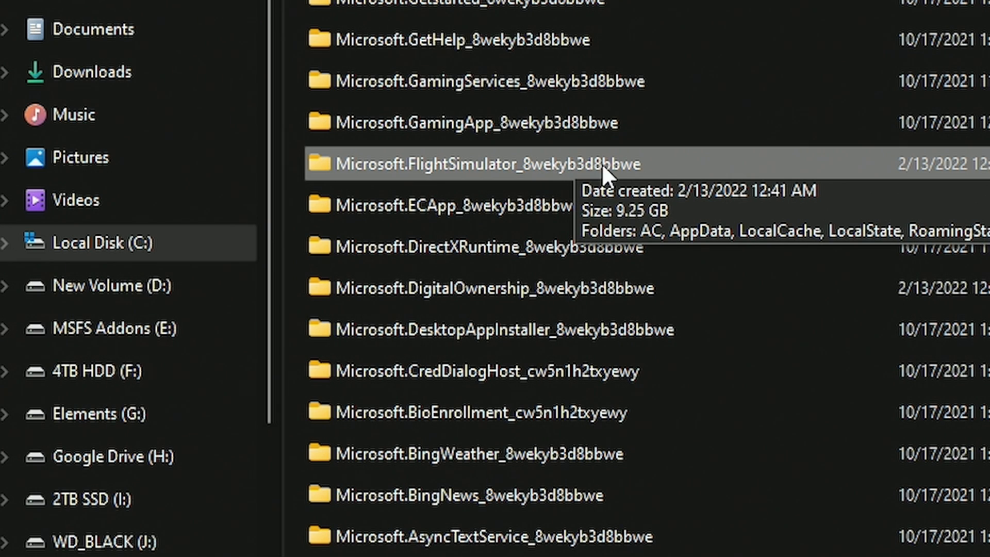
mouse_move(680, 167)
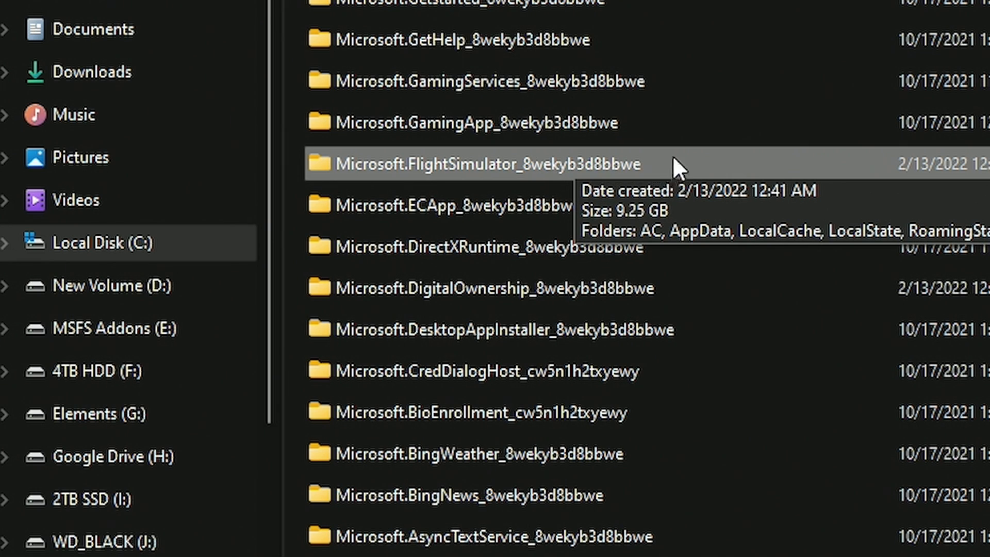
Navigate into Microsoft.FlightSimulator_8wekyb3d8bbwe\LocalCache\Packages and select the Official folder beside Community
double_click(473, 163)
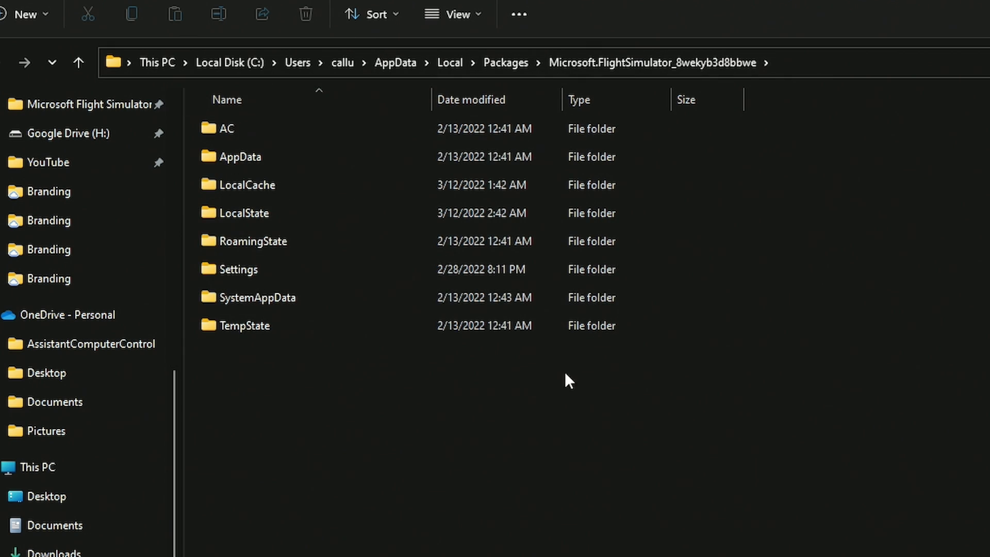
click(245, 185)
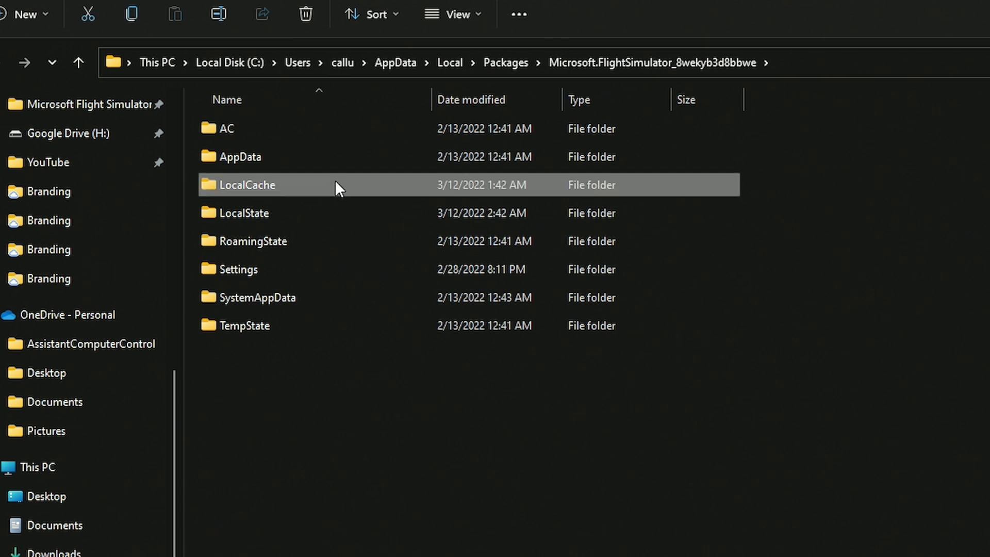
double_click(246, 185)
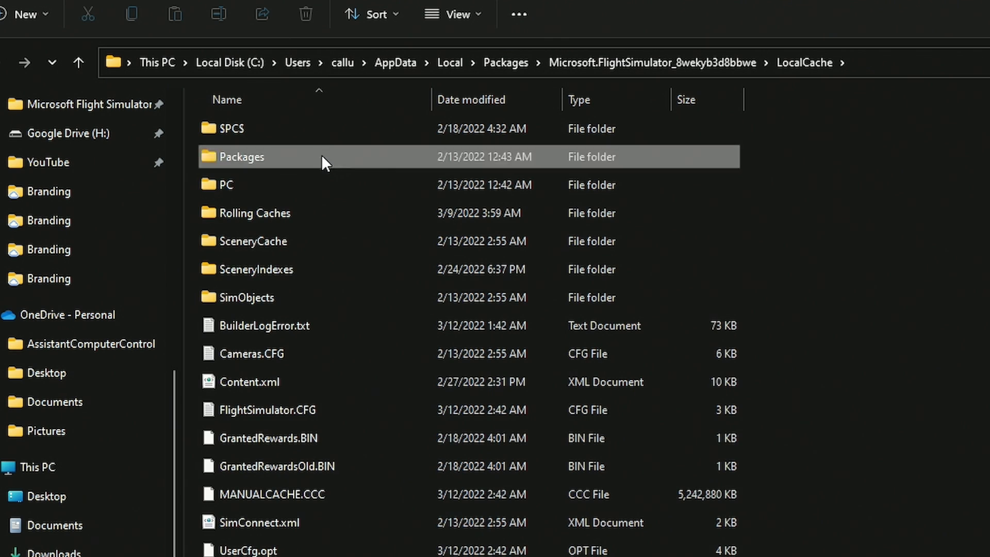
double_click(240, 157)
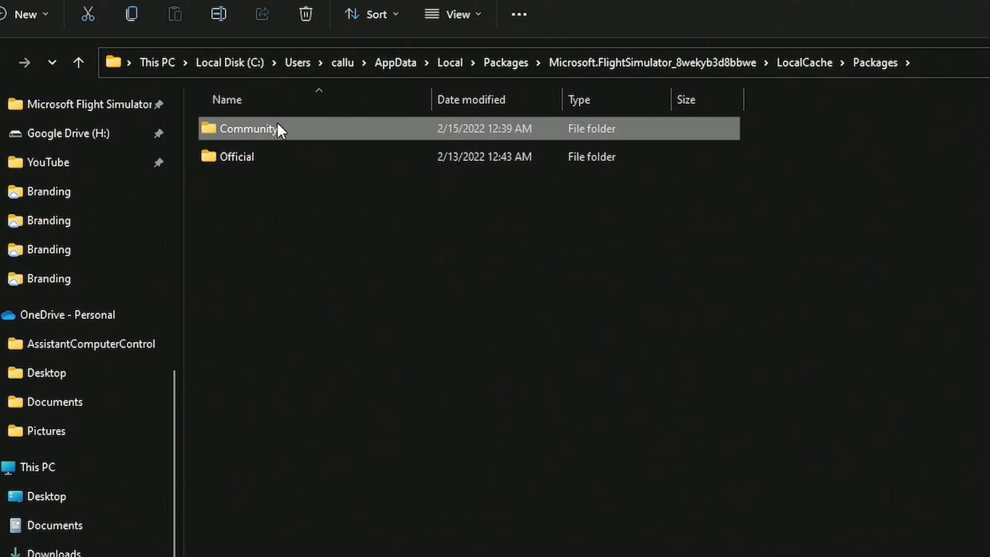
click(237, 156)
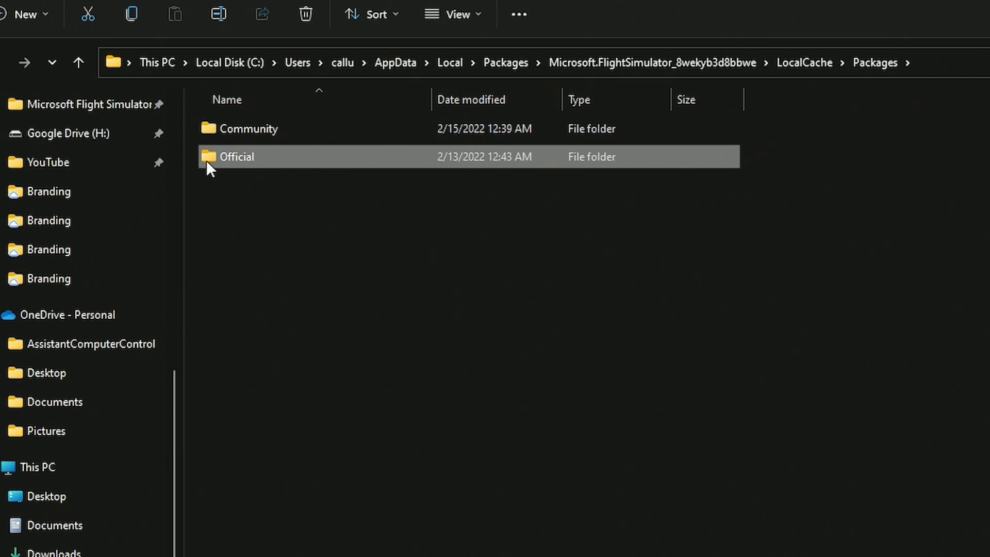
mouse_move(268, 165)
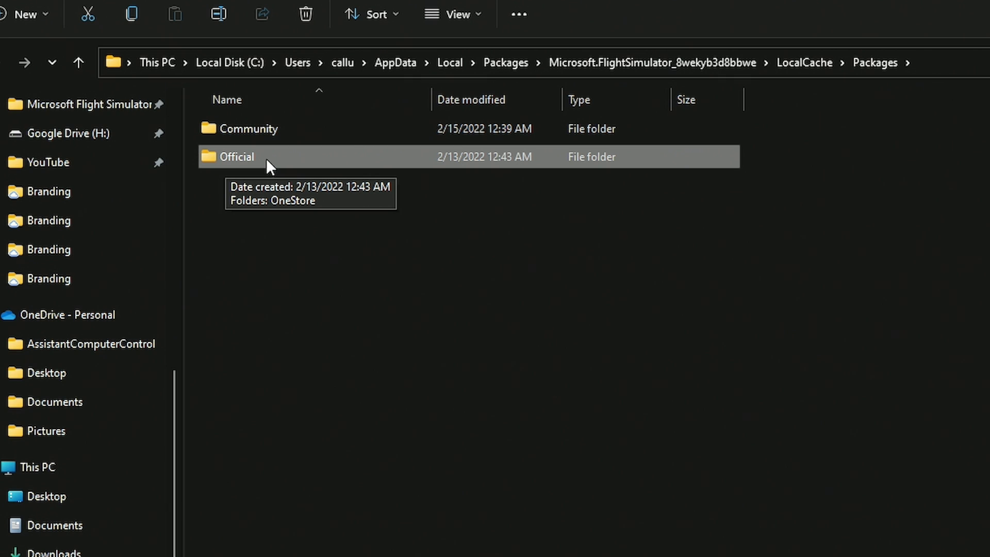
mouse_move(504, 281)
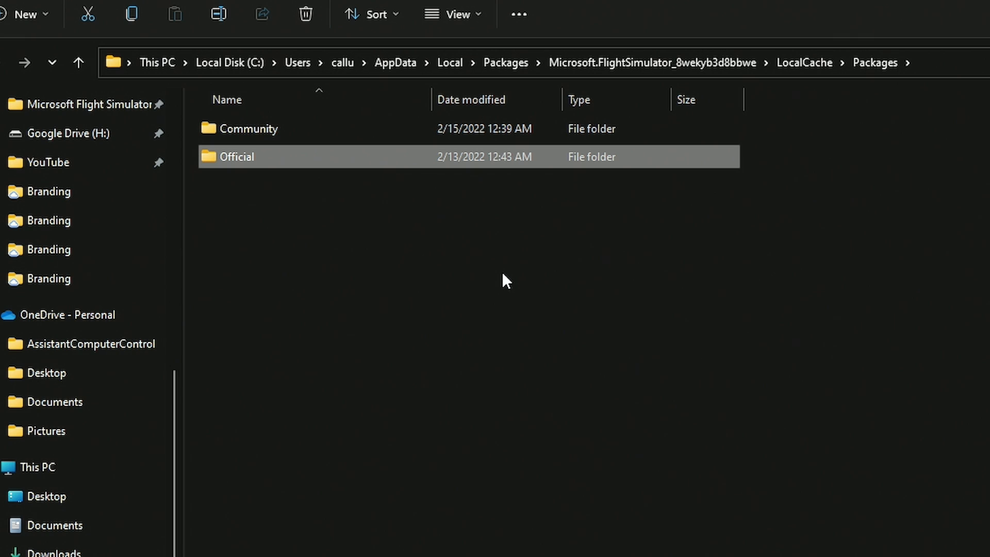
mouse_move(451, 284)
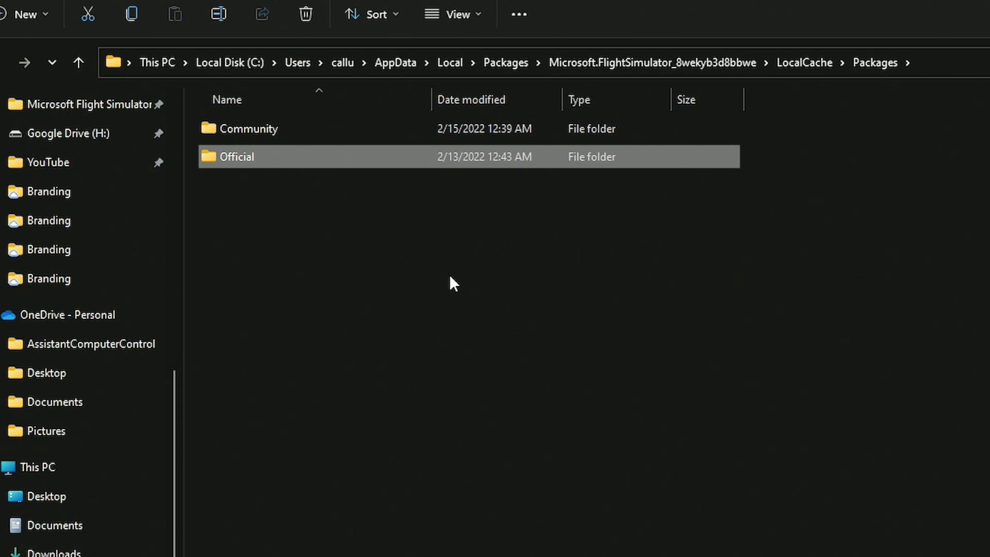
mouse_move(447, 398)
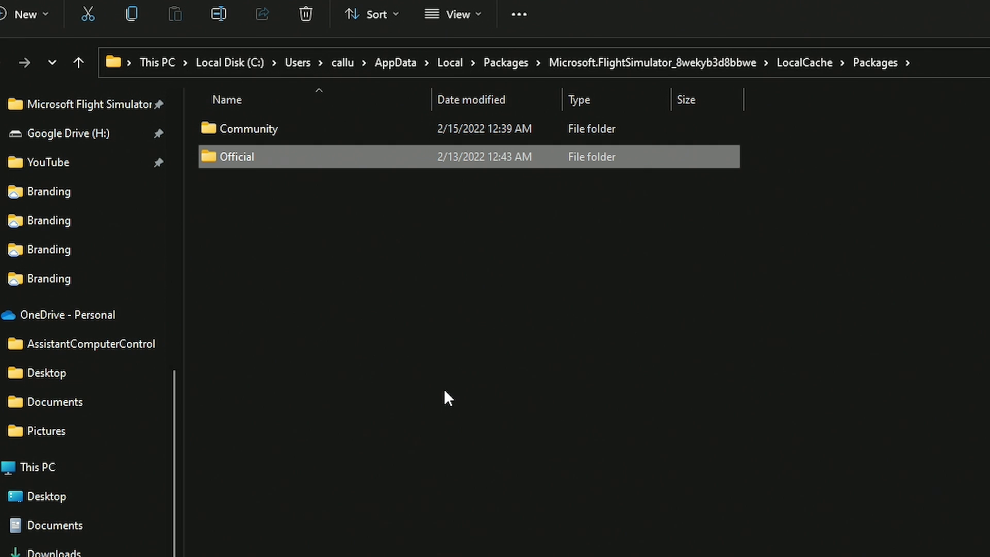
mouse_move(426, 382)
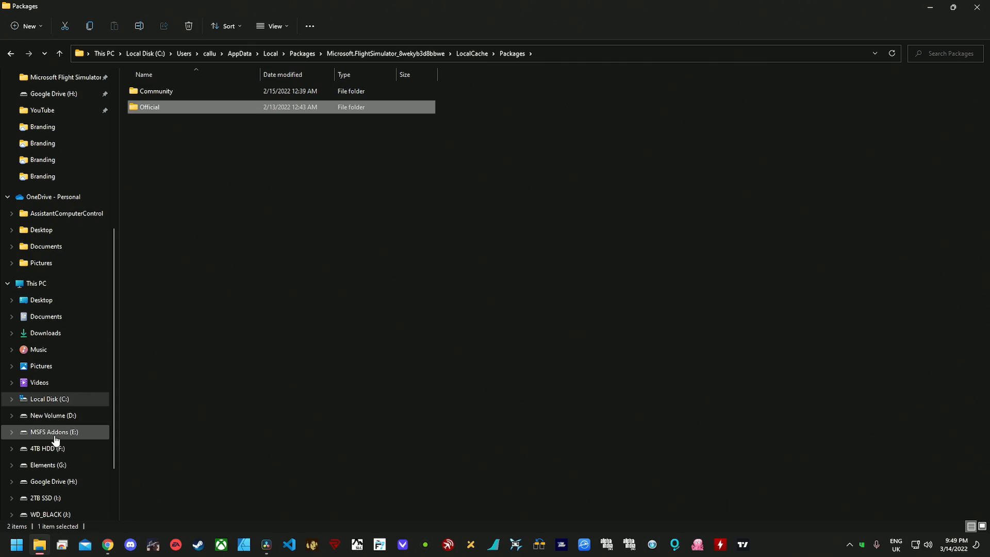
Navigate to MS Packages on the MSFS Addons (E:) drive and select its Official folder
click(54, 431)
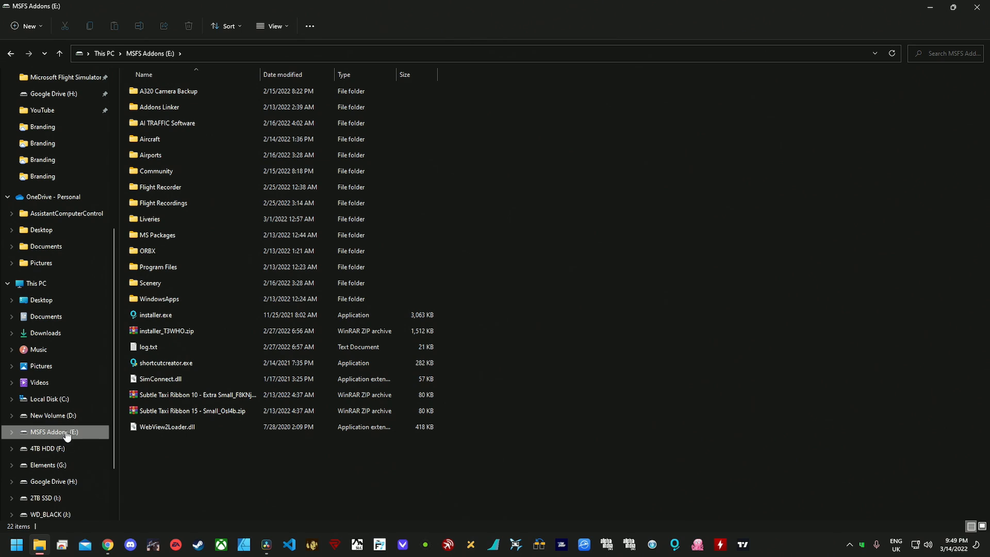
mouse_move(60, 436)
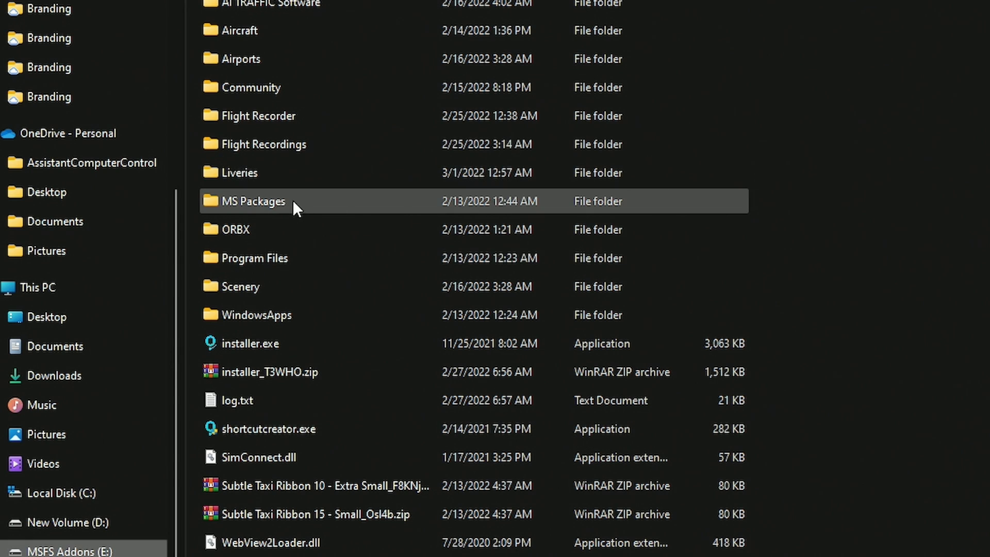
double_click(252, 201)
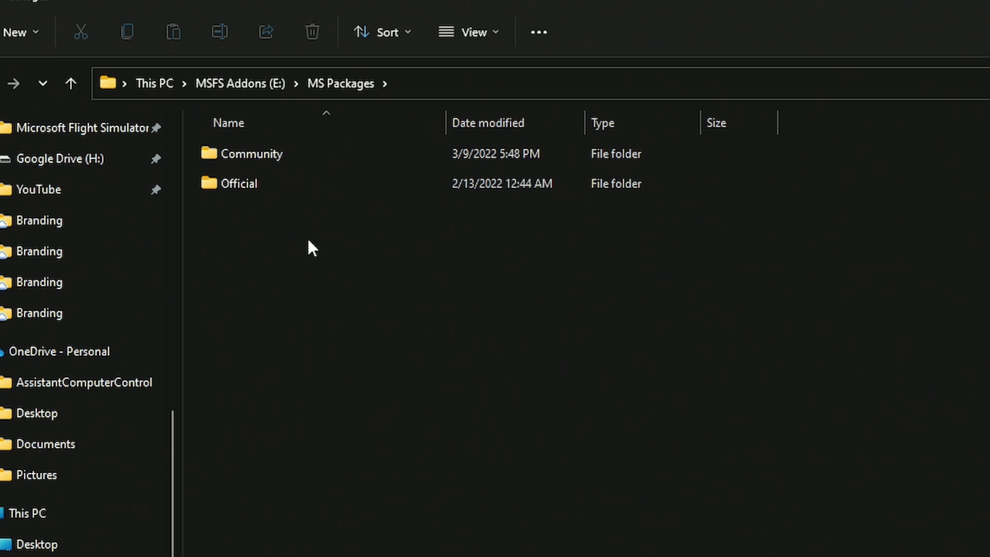
click(238, 183)
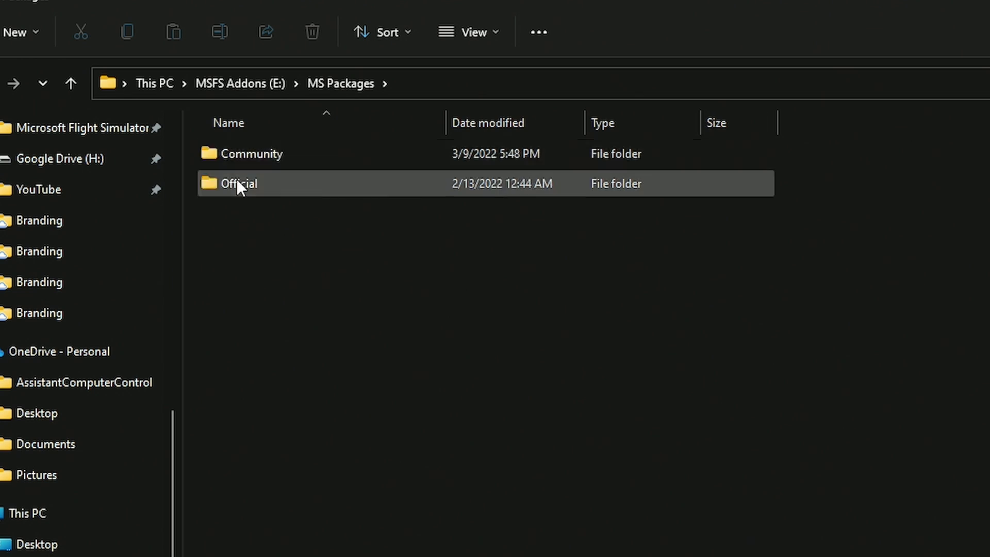
click(250, 154)
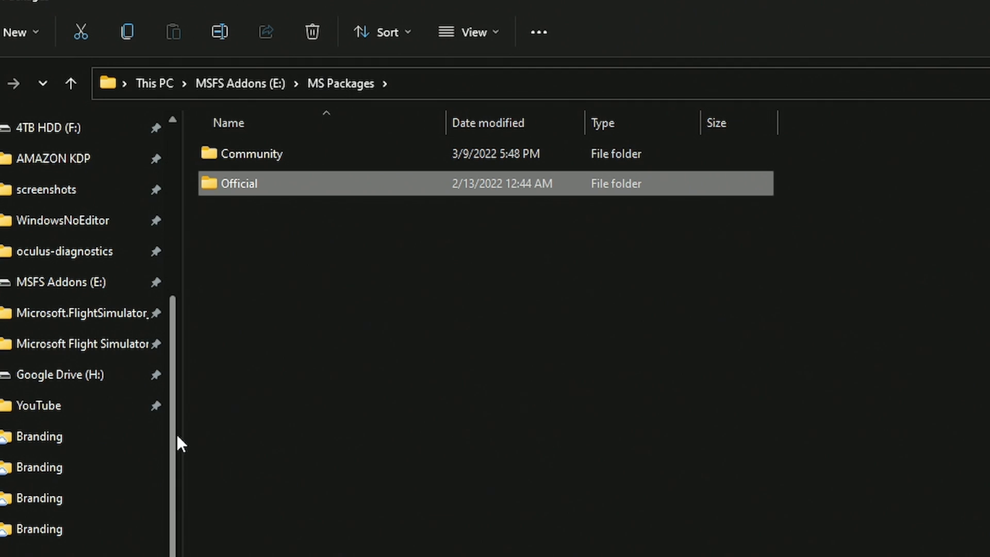
Go back up to AppData\Local\Packages and show the shortcut menu on Microsoft.FlightSimulator_8wekyb3d8bbwe for Pin to Quick access
click(82, 312)
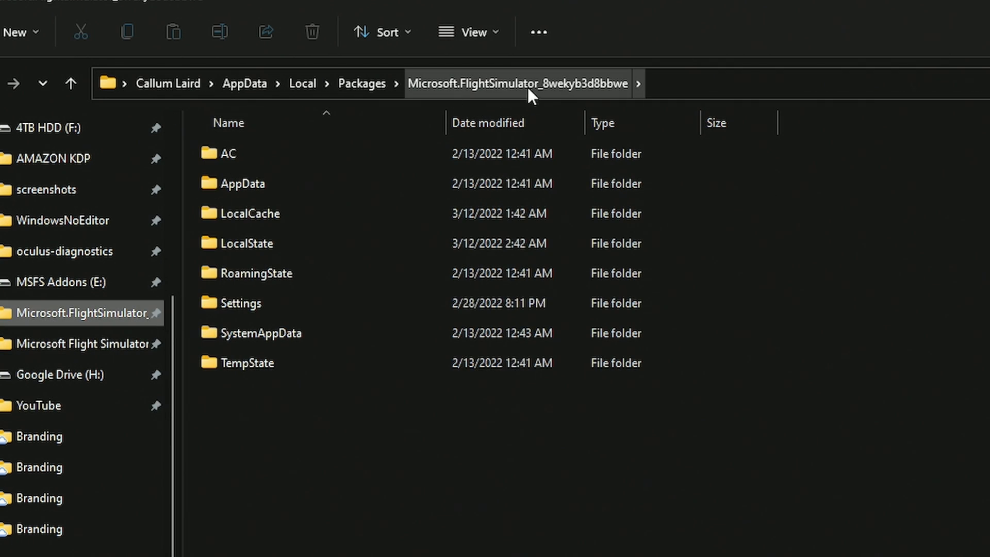
mouse_move(533, 84)
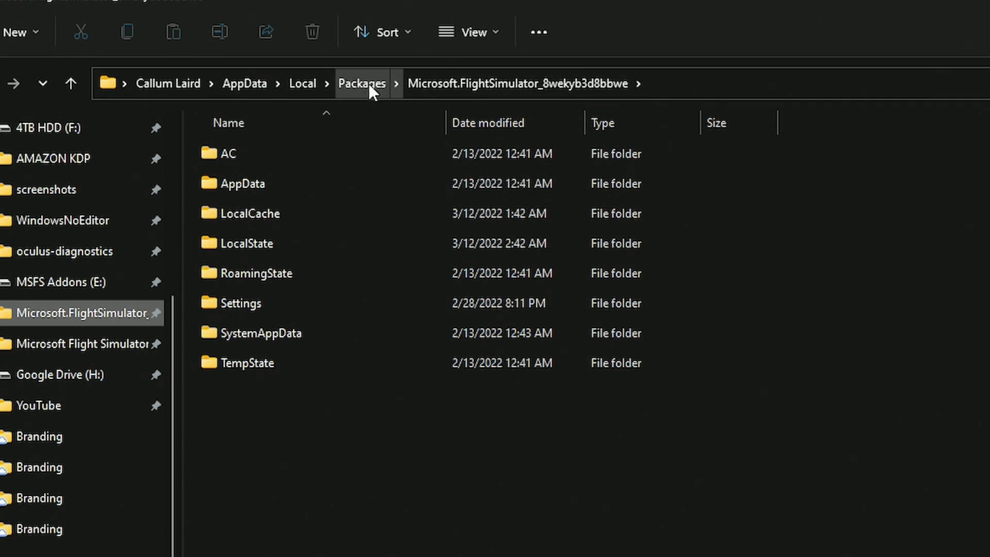
click(362, 83)
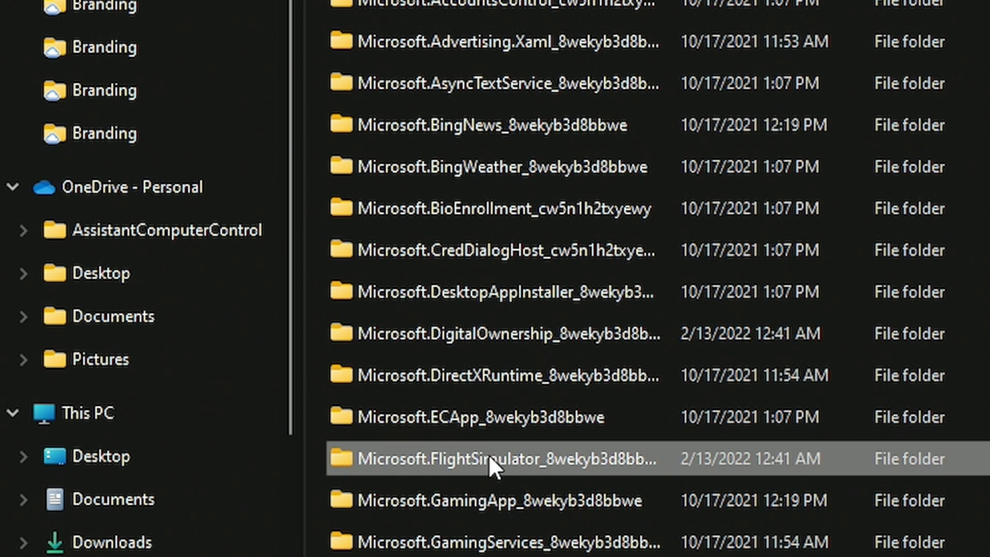
mouse_move(515, 467)
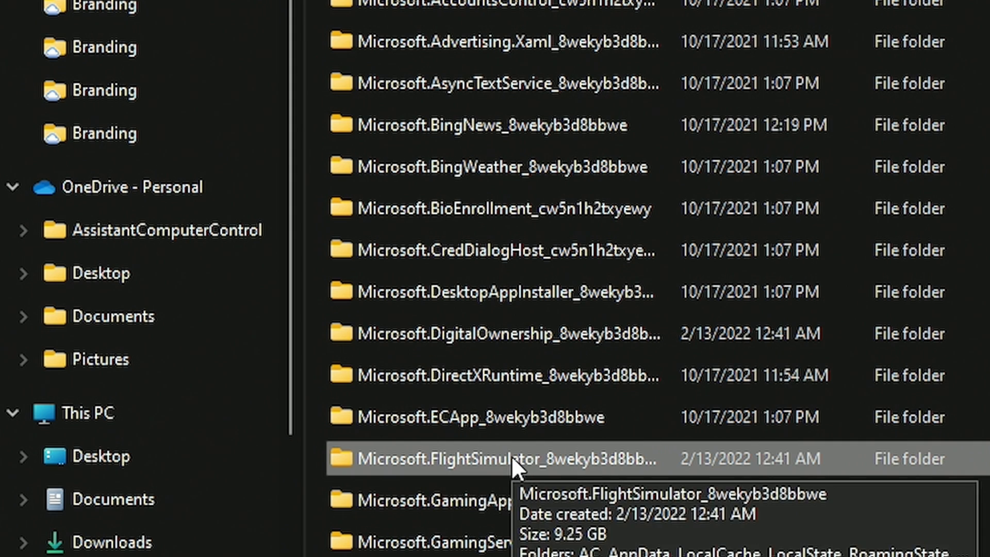
right_click(499, 459)
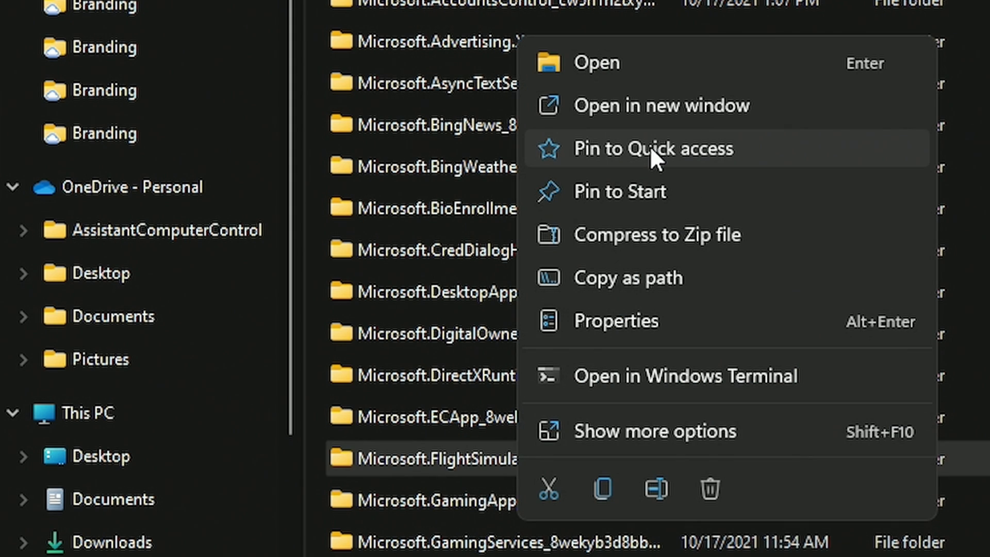
mouse_move(724, 175)
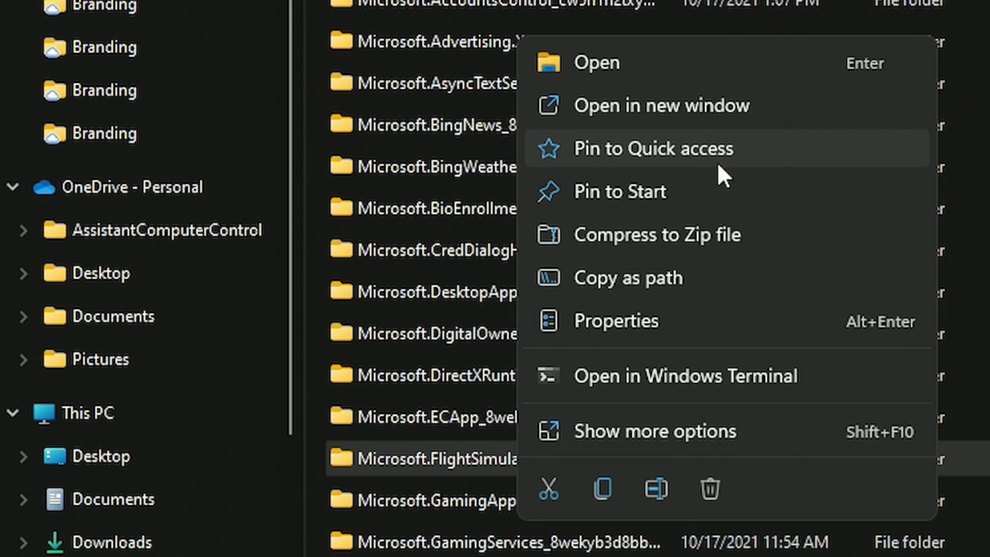